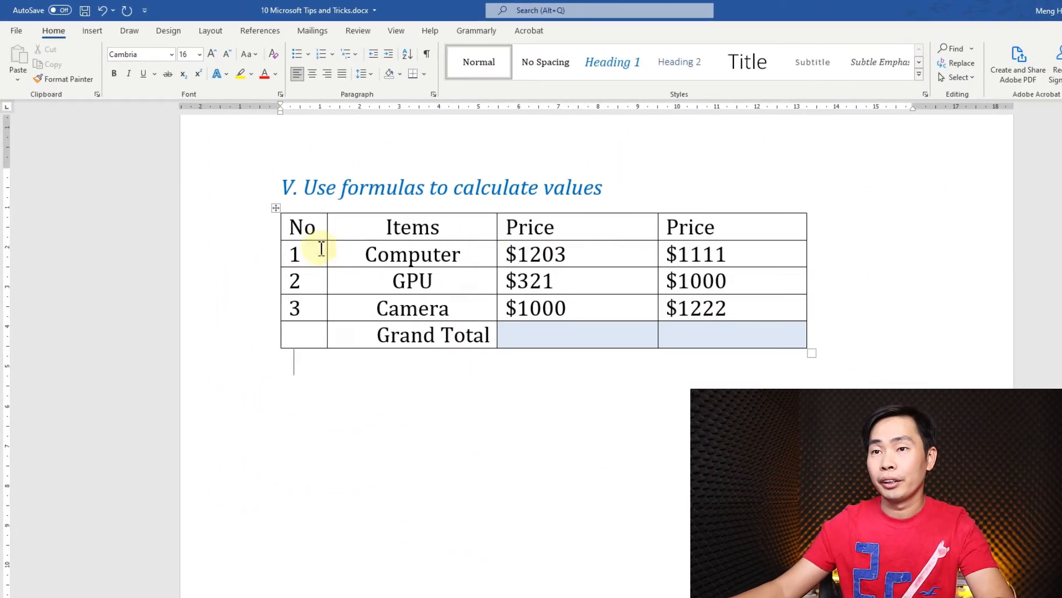
Place the cursor in the first Grand Total price cell and open Formula from table Layout
{"action": "left_click", "coordinate": [600, 336]}
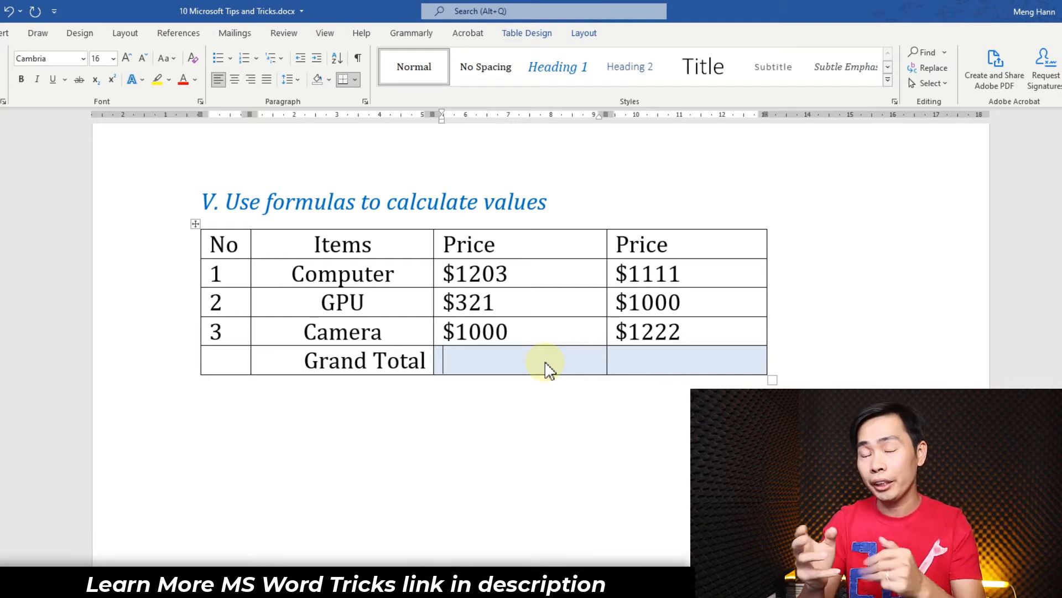
{"action": "left_click", "coordinate": [475, 360]}
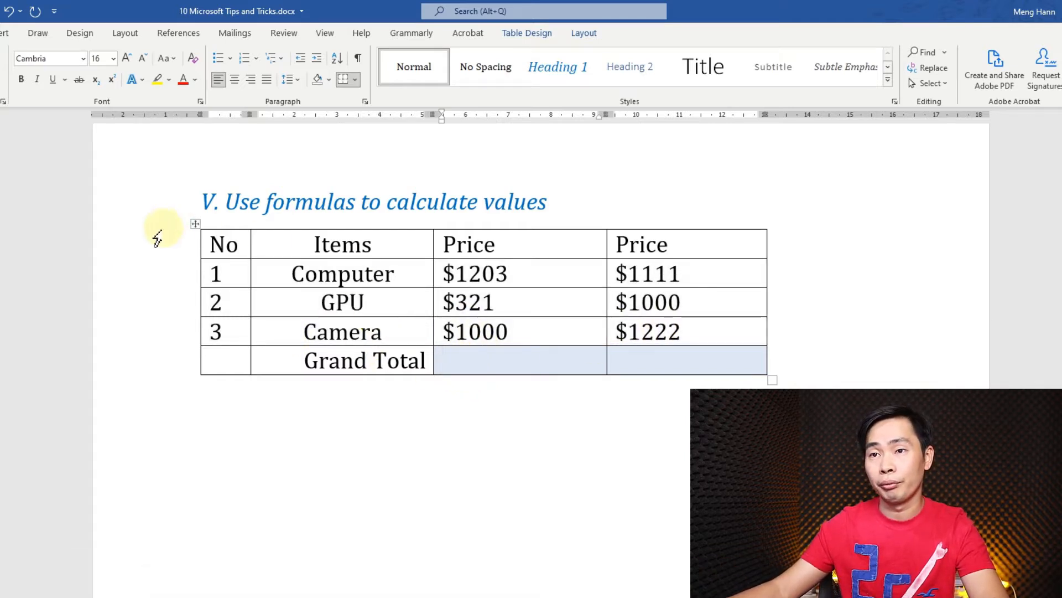
{"action": "mouse_move", "coordinate": [547, 191]}
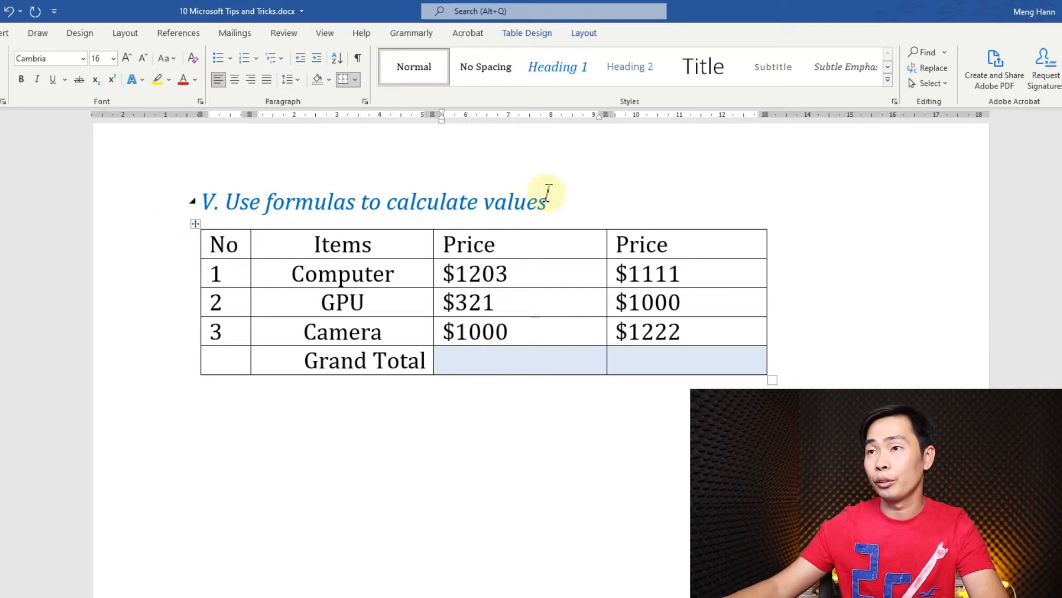
{"action": "left_click", "coordinate": [584, 32]}
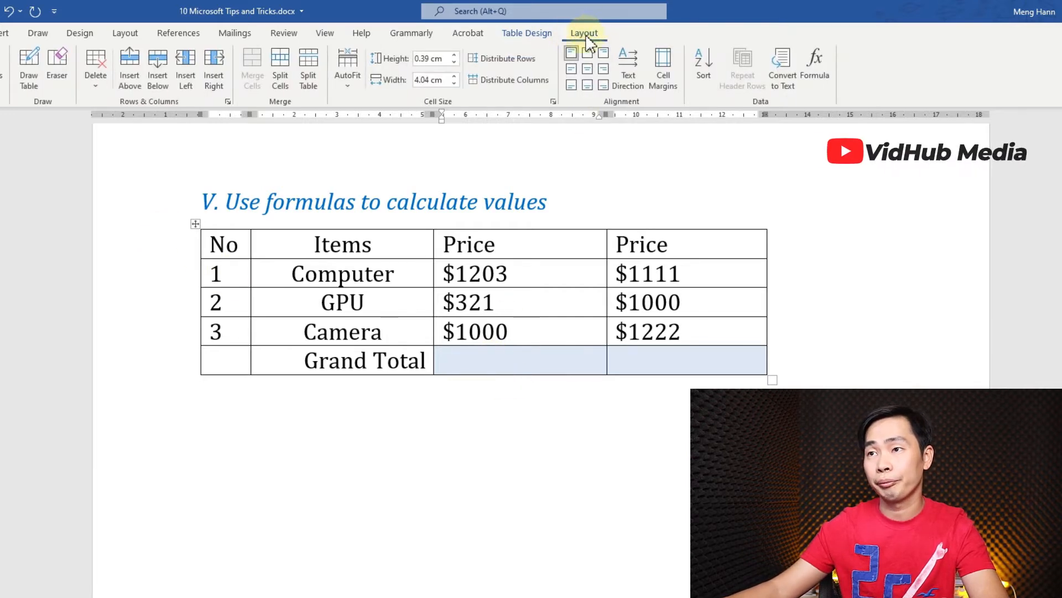
{"action": "left_click", "coordinate": [473, 359]}
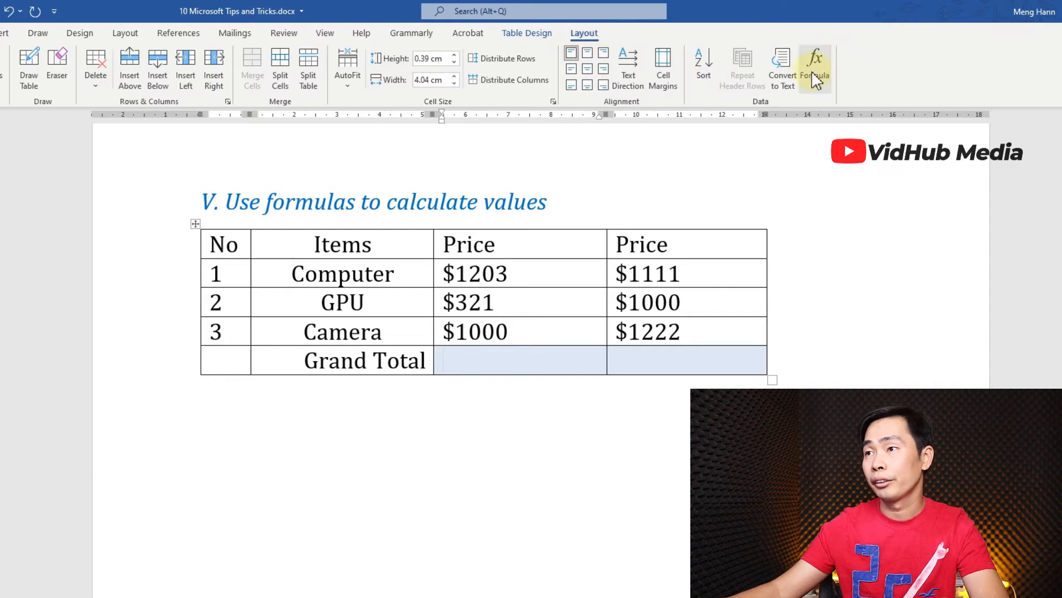
{"action": "left_click", "coordinate": [815, 65]}
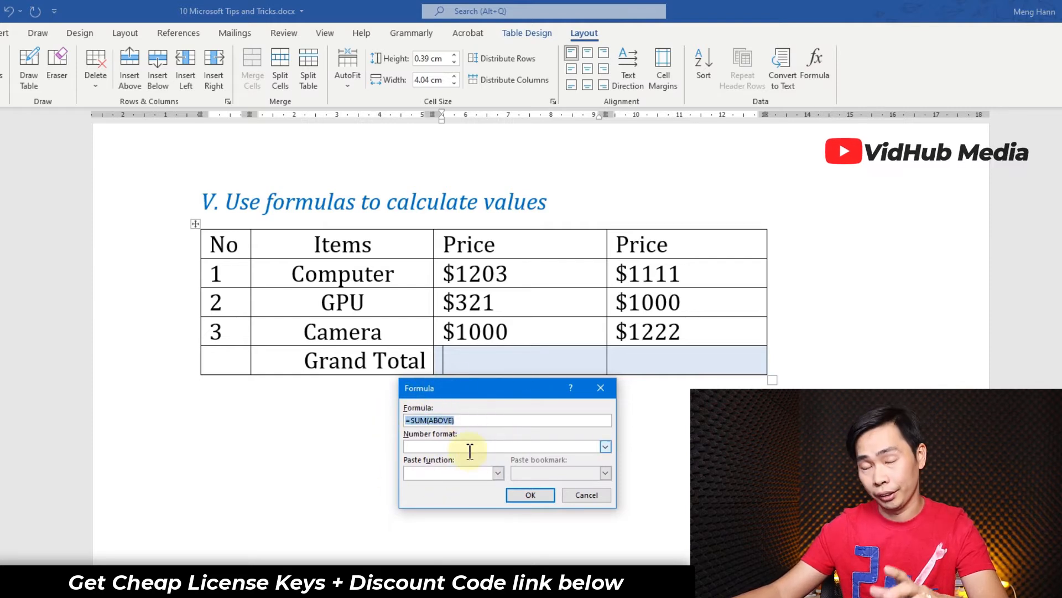
Browse the Paste function list, then close the dialog leaving =SUM(ABOVE) unchanged
{"action": "left_click", "coordinate": [498, 473]}
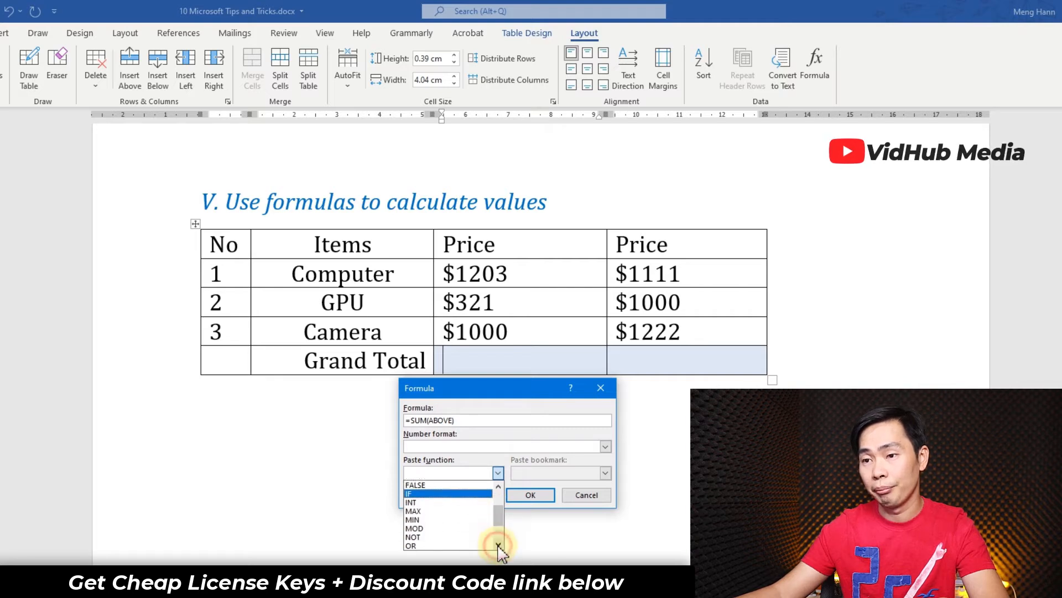
{"action": "scroll", "scroll_direction": "down", "scroll_amount": 3}
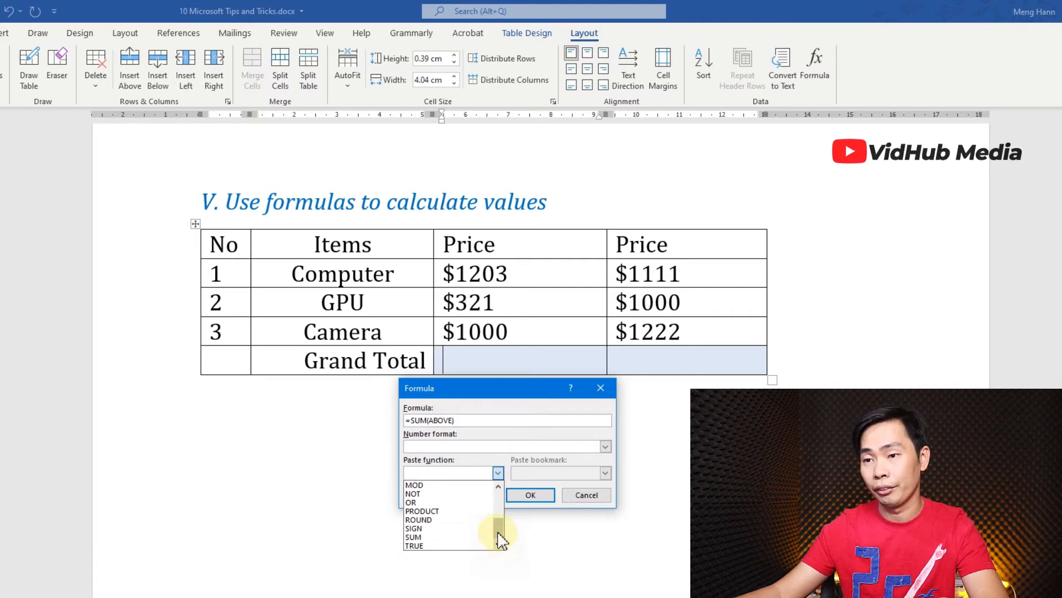
{"action": "scroll", "scroll_direction": "up", "scroll_amount": 3}
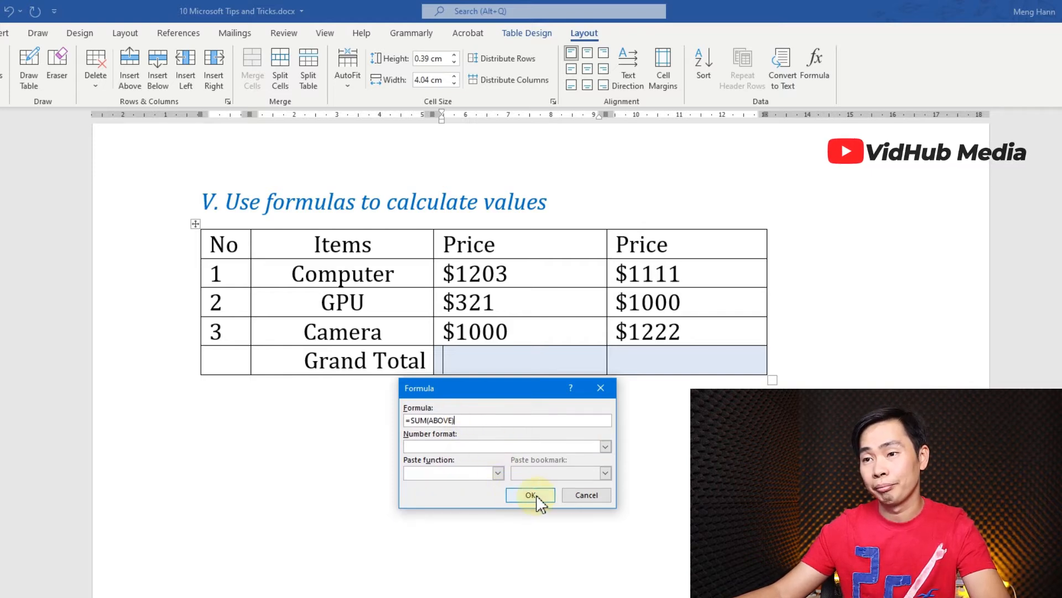
{"action": "left_click", "coordinate": [530, 494]}
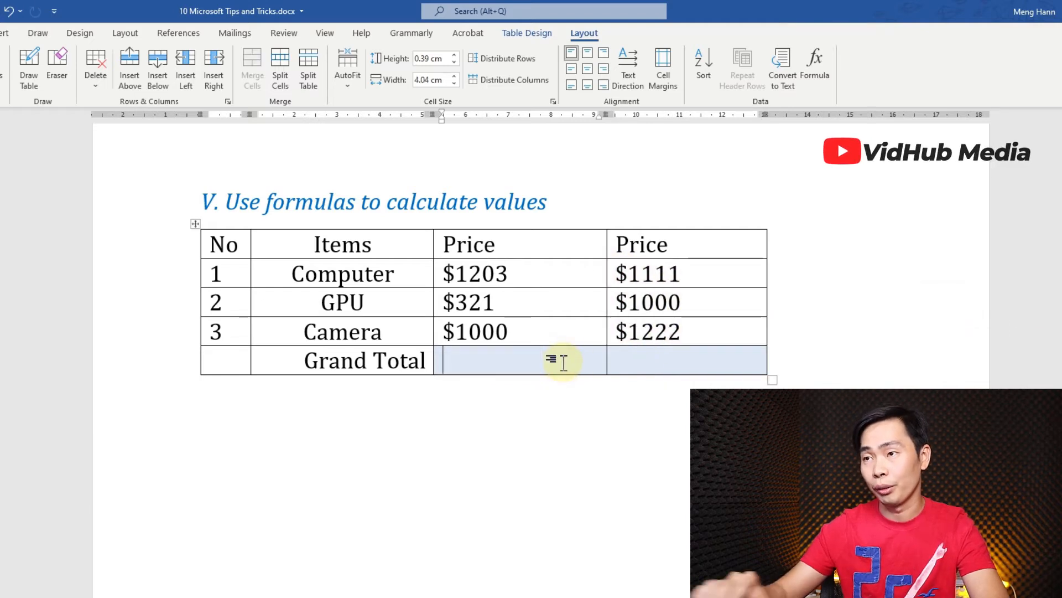
Enter =SUM(c2:c4) for the first Grand Total cell so it shows $2524.00
{"action": "left_click", "coordinate": [816, 67]}
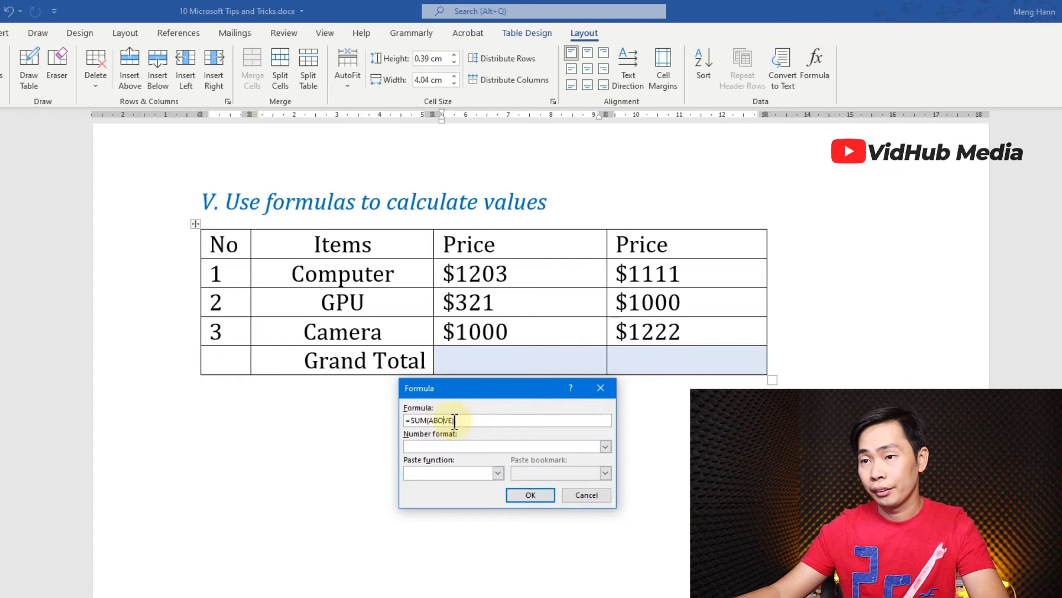
{"action": "key", "text": "Backspace"}
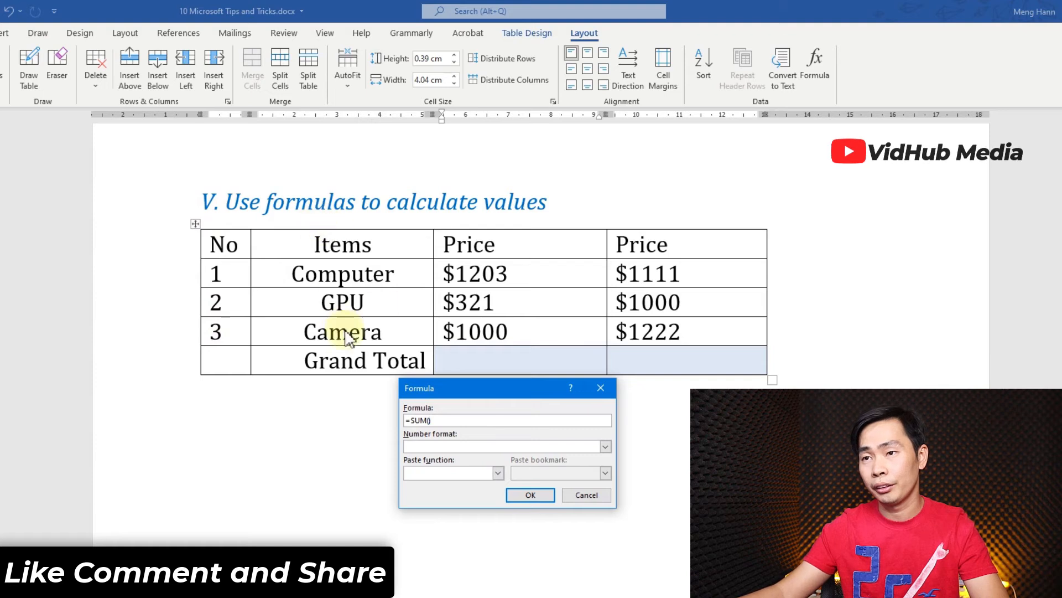
{"action": "mouse_move", "coordinate": [457, 245]}
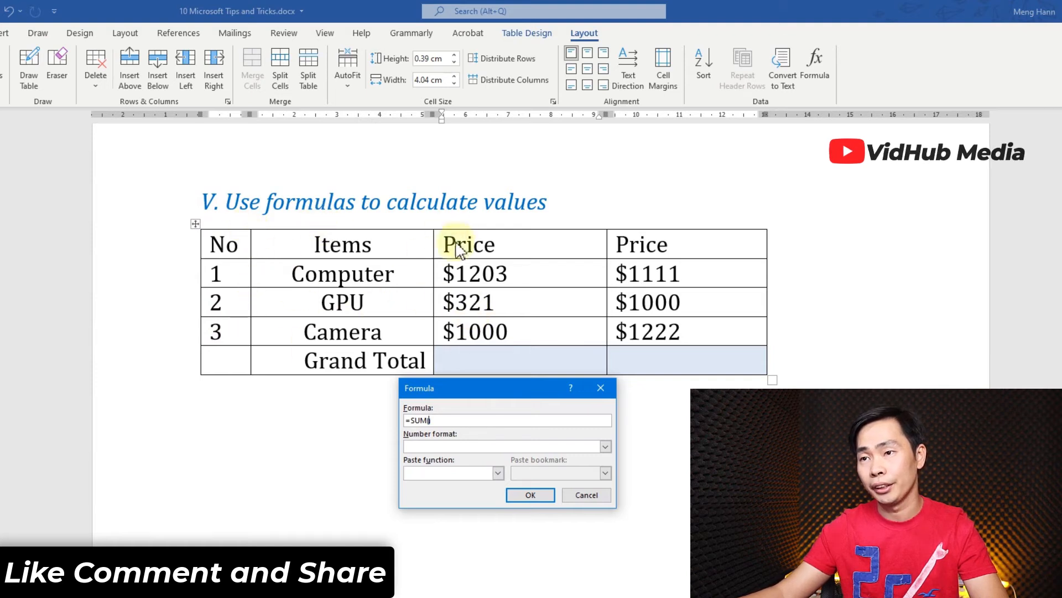
{"action": "type", "text": "("}
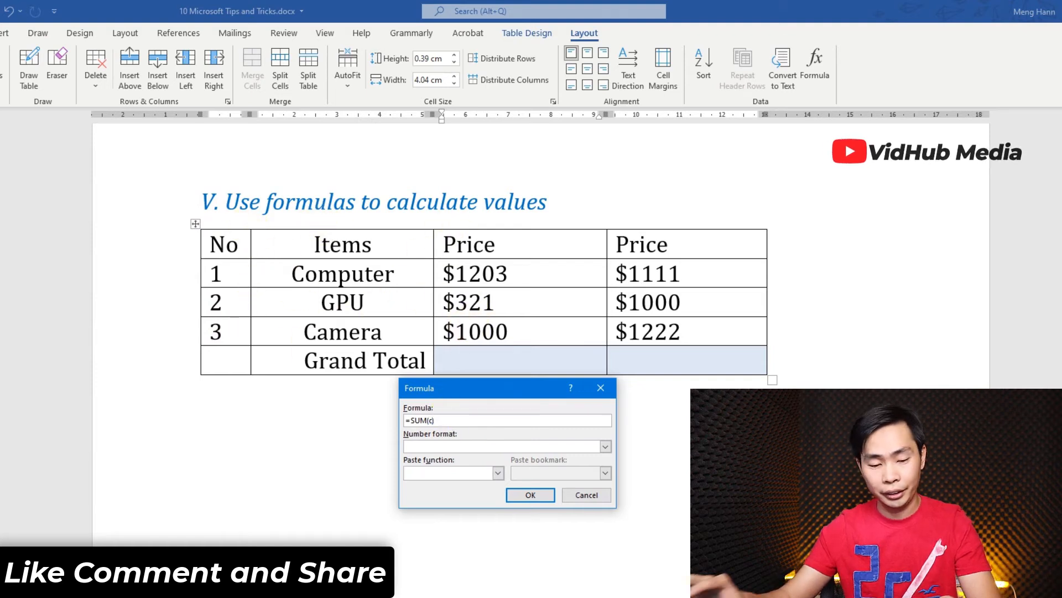
{"action": "mouse_move", "coordinate": [521, 280]}
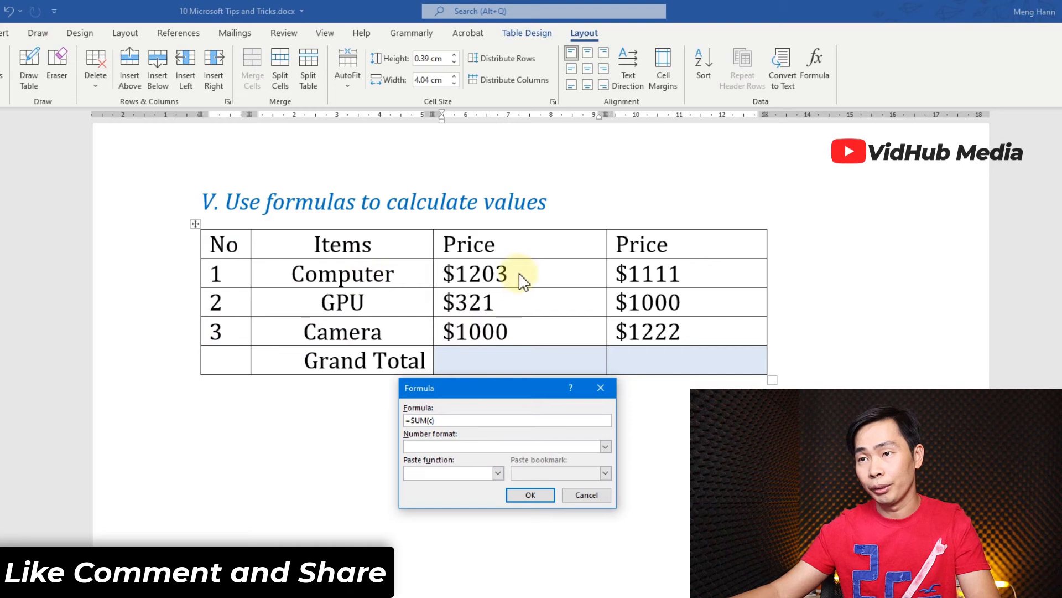
{"action": "type", "text": "2:"}
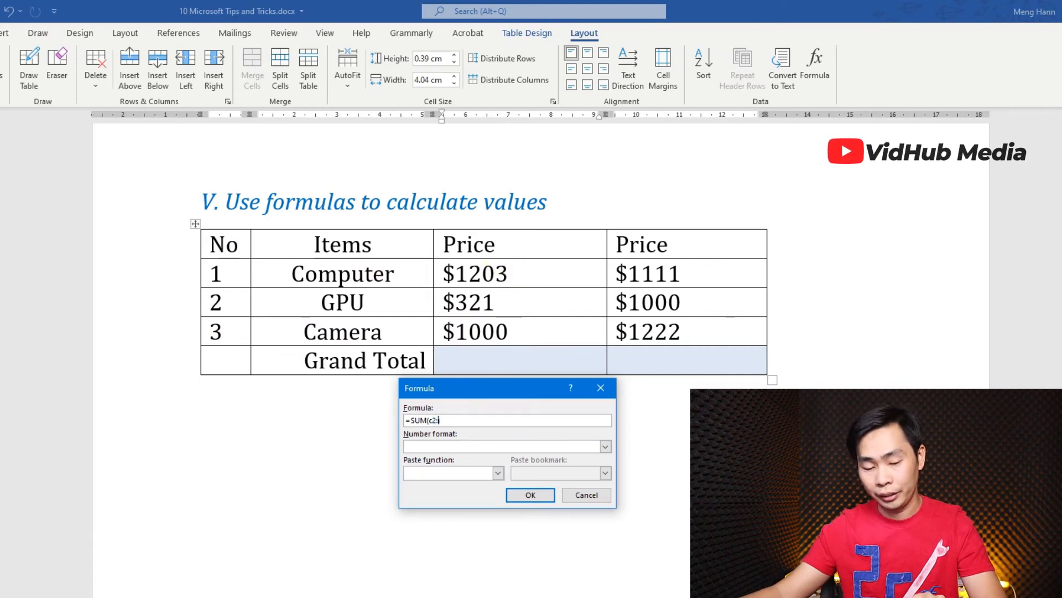
{"action": "type", "text": "c4)"}
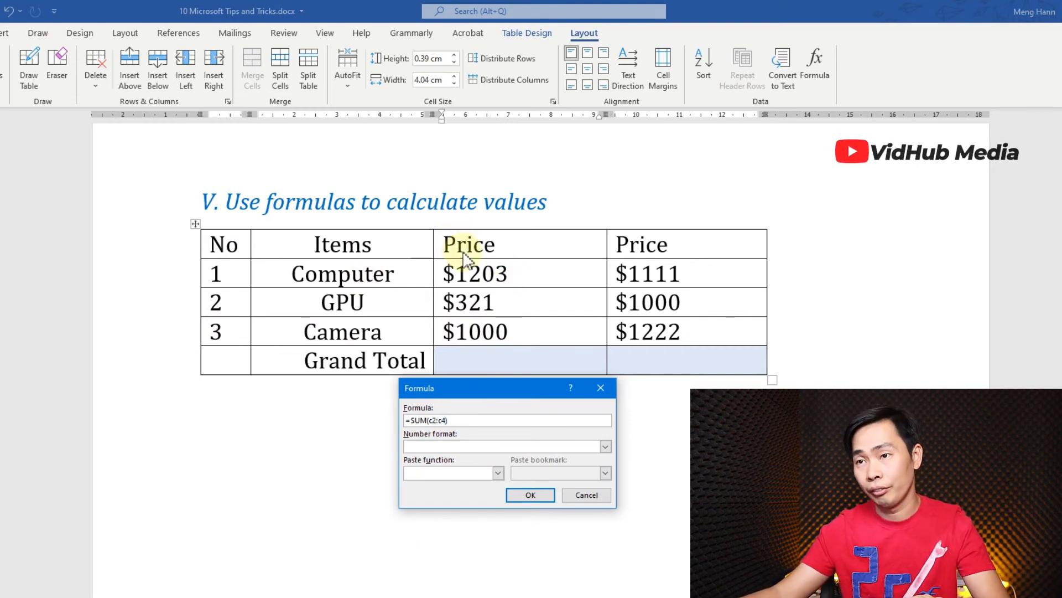
{"action": "mouse_move", "coordinate": [530, 494]}
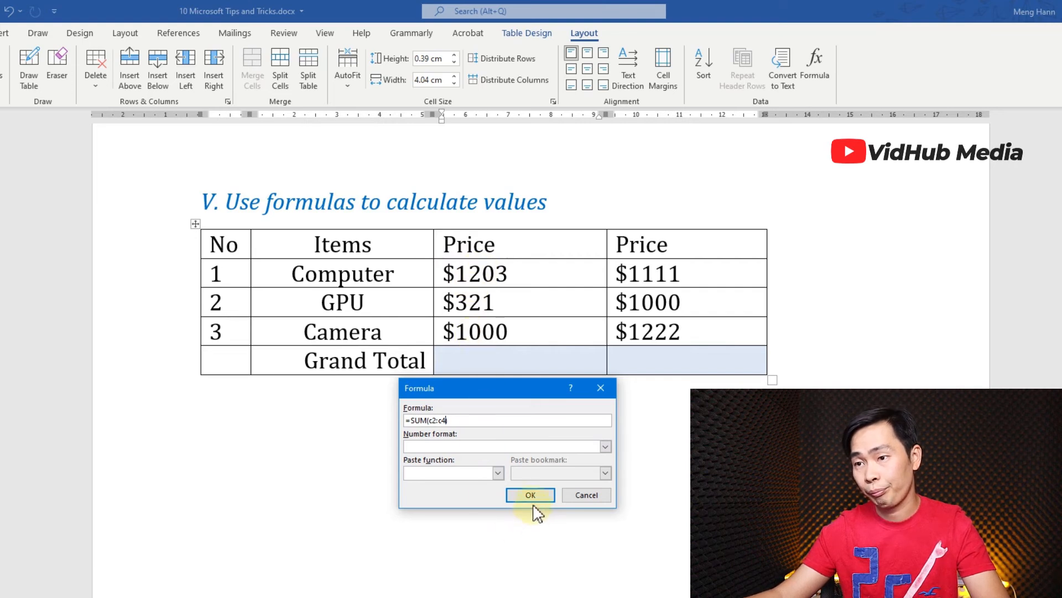
{"action": "left_click", "coordinate": [530, 495]}
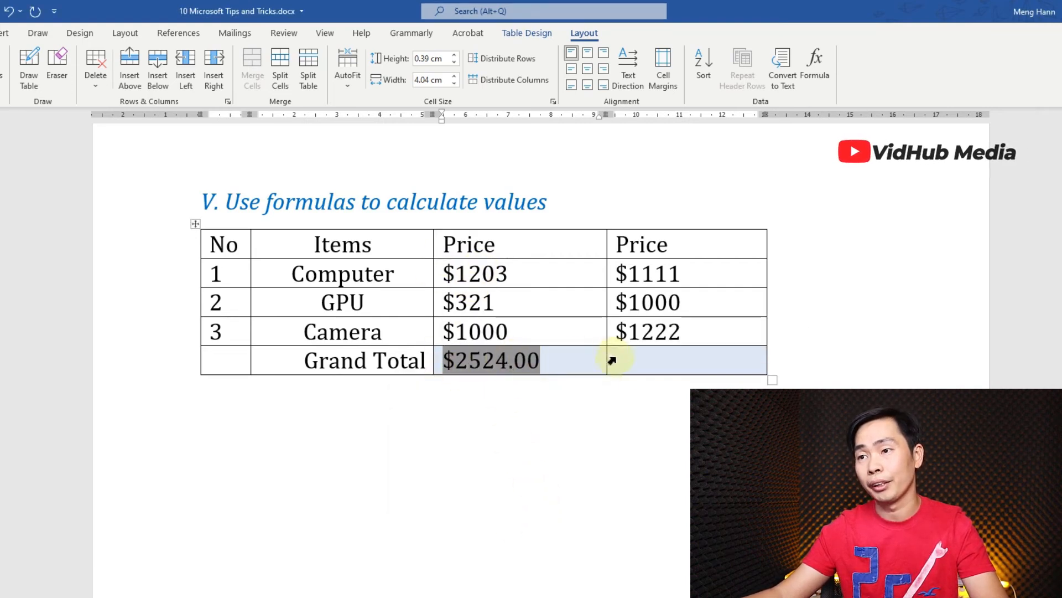
Enter =SUM(d2,d4) for the second Grand Total cell so it shows $2333.00
{"action": "left_click", "coordinate": [647, 273]}
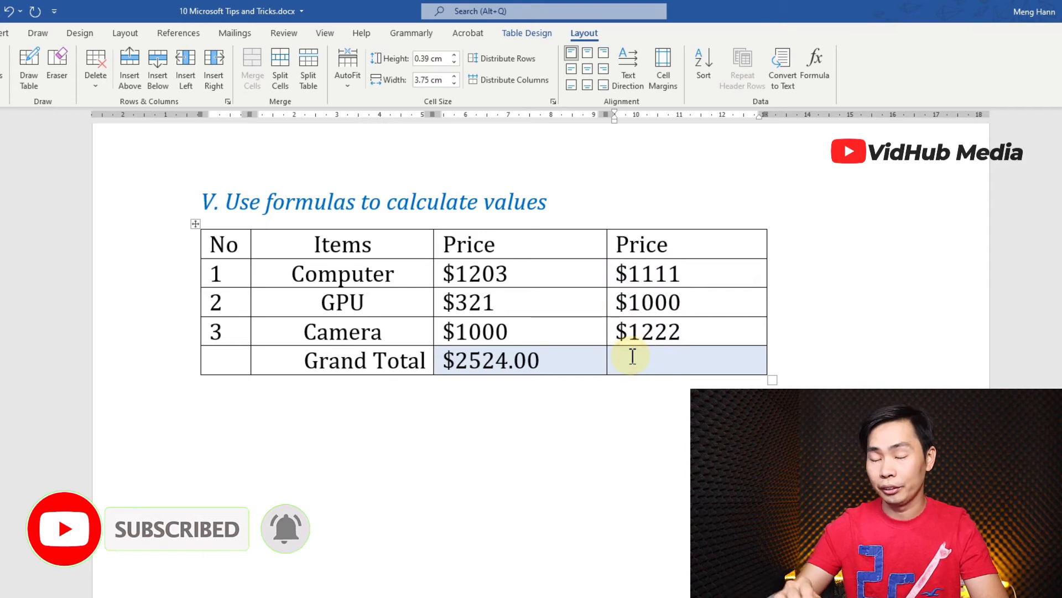
{"action": "left_click", "coordinate": [815, 66]}
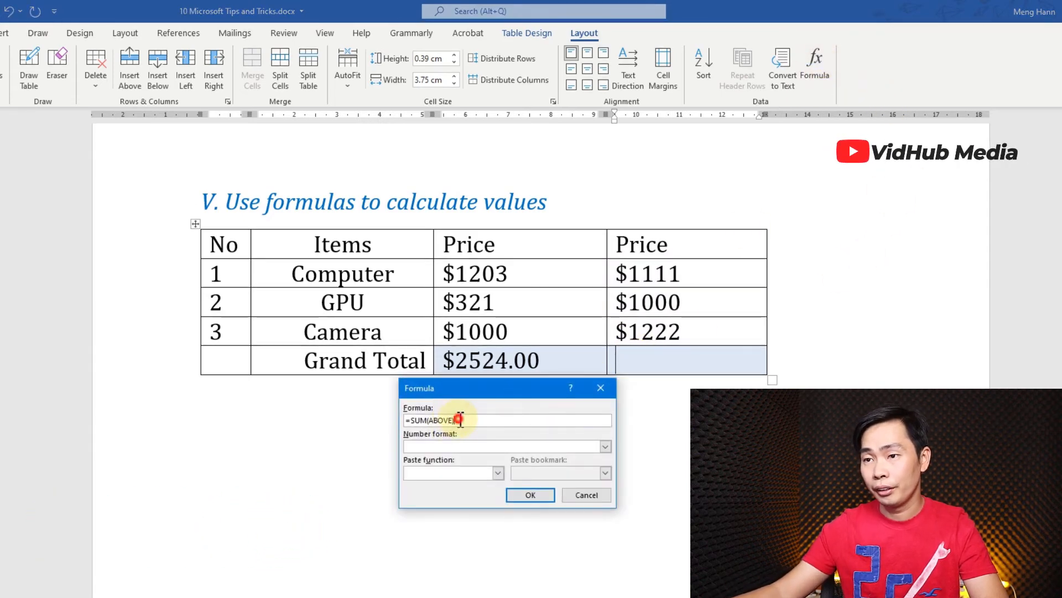
{"action": "key", "text": "Backspace"}
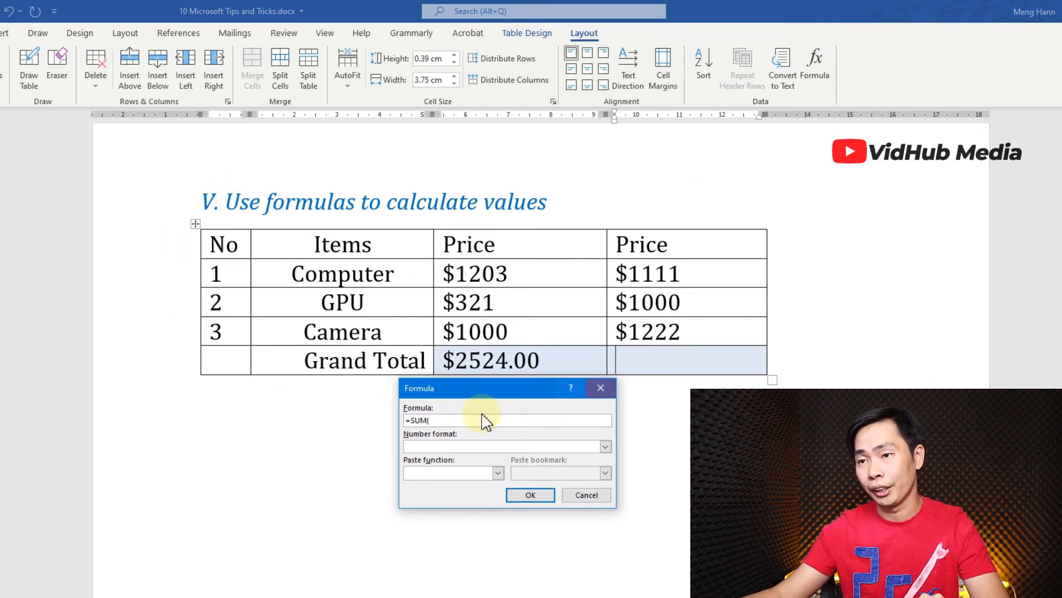
{"action": "type", "text": "d2"}
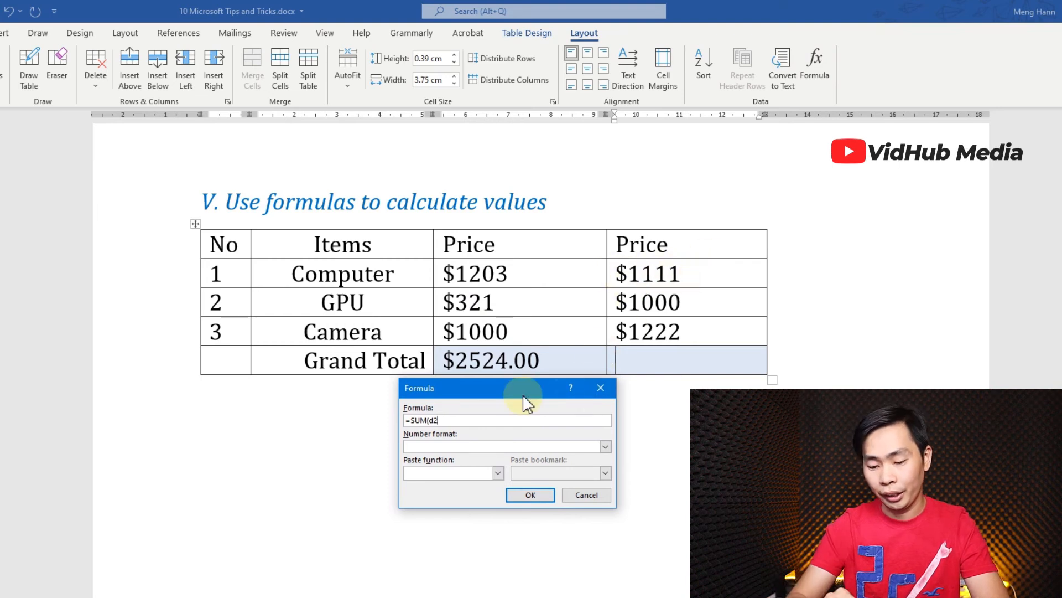
{"action": "type", "text": ",d4)"}
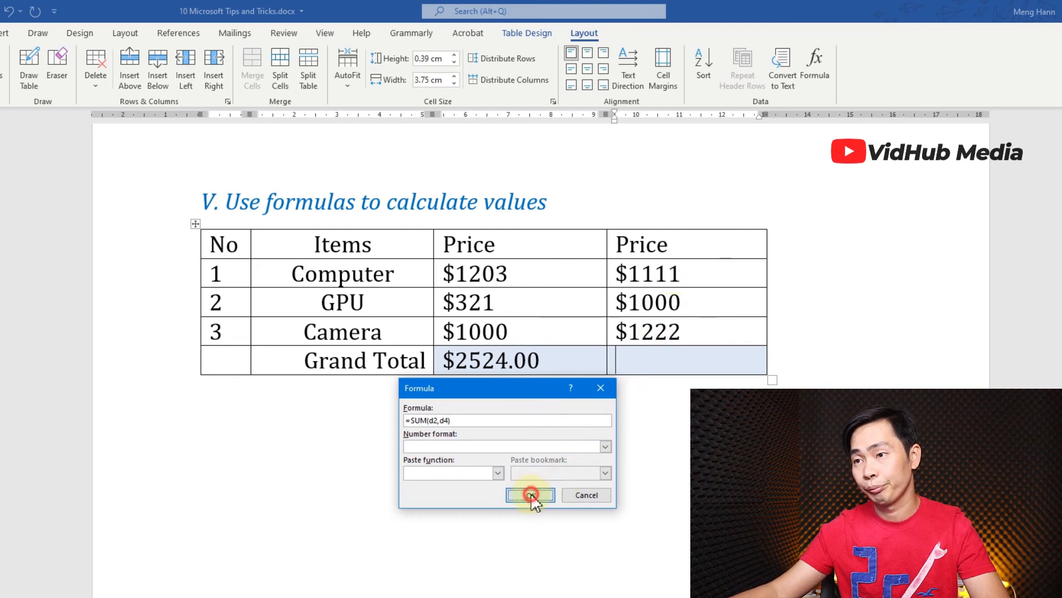
{"action": "left_click", "coordinate": [530, 495]}
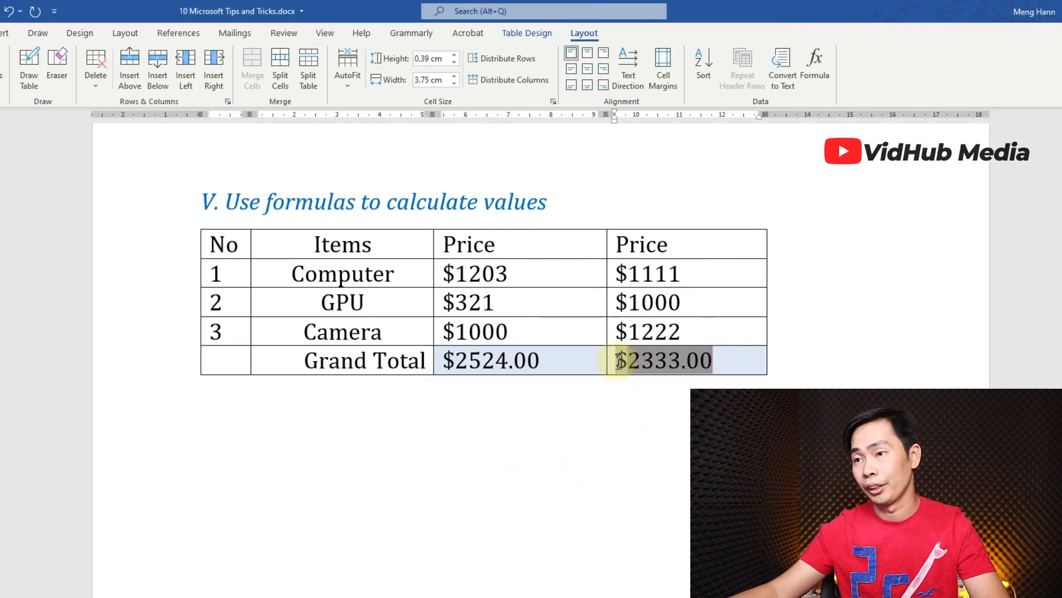